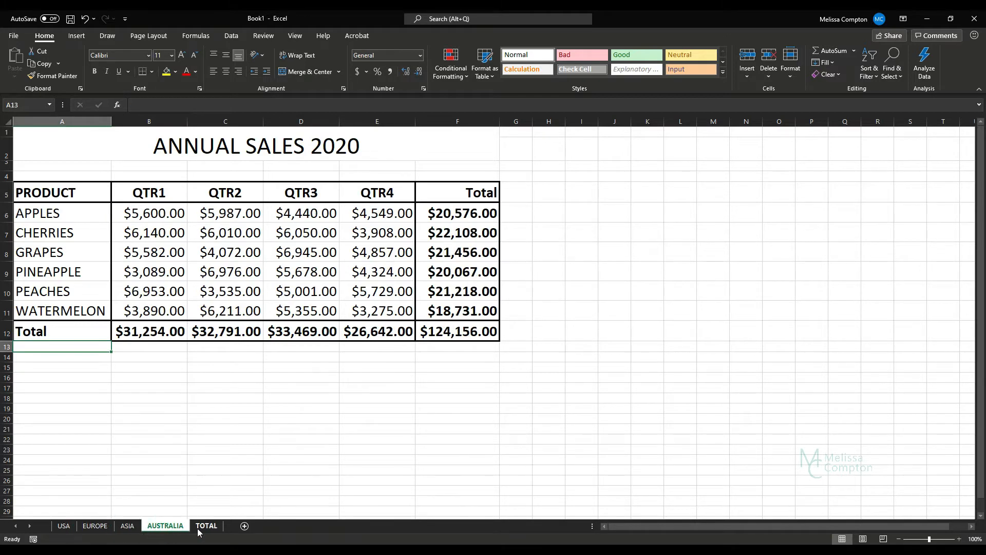
Step: Review the USA, ASIA and AUSTRALIA sales sheets and return to the empty TOTAL sheet
click(206, 526)
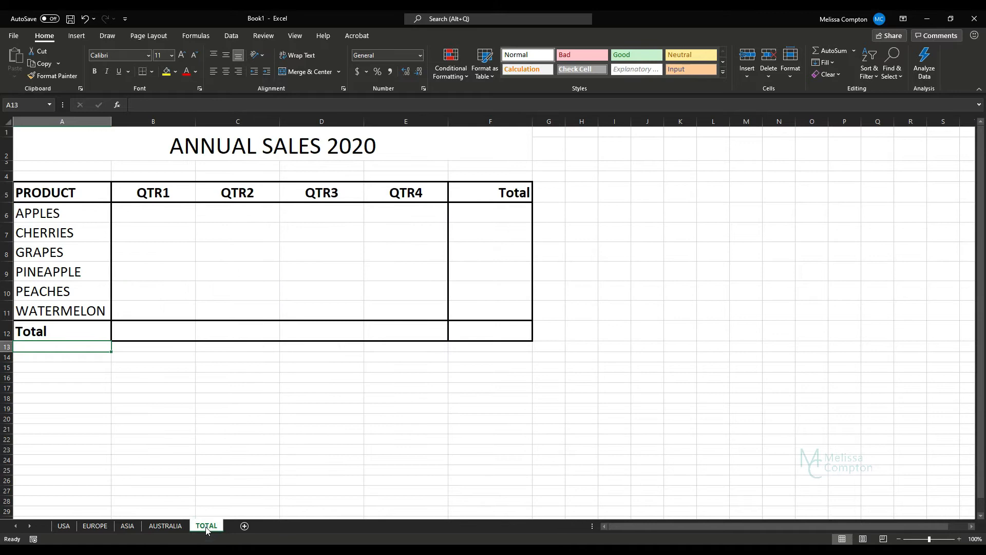
click(64, 526)
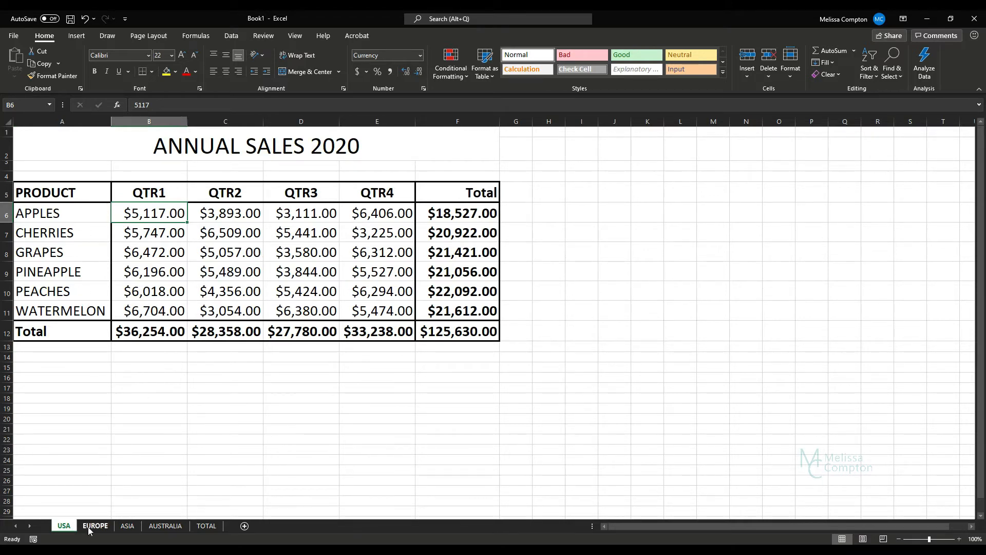
click(128, 526)
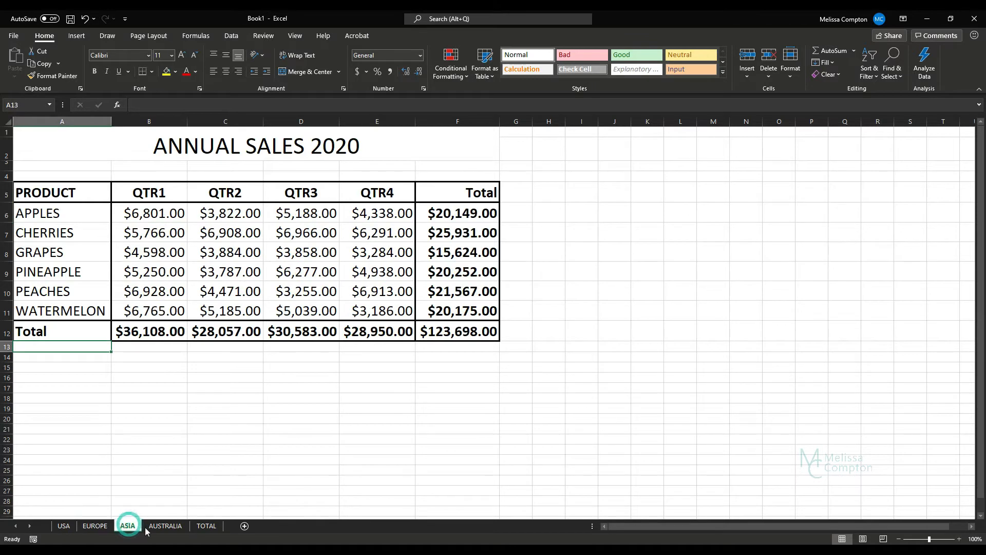
click(166, 526)
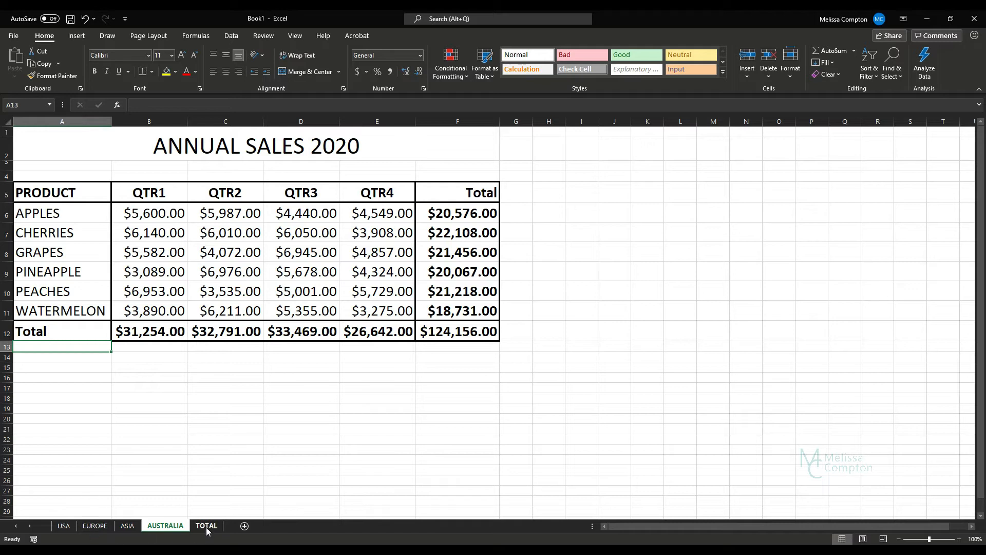
click(205, 526)
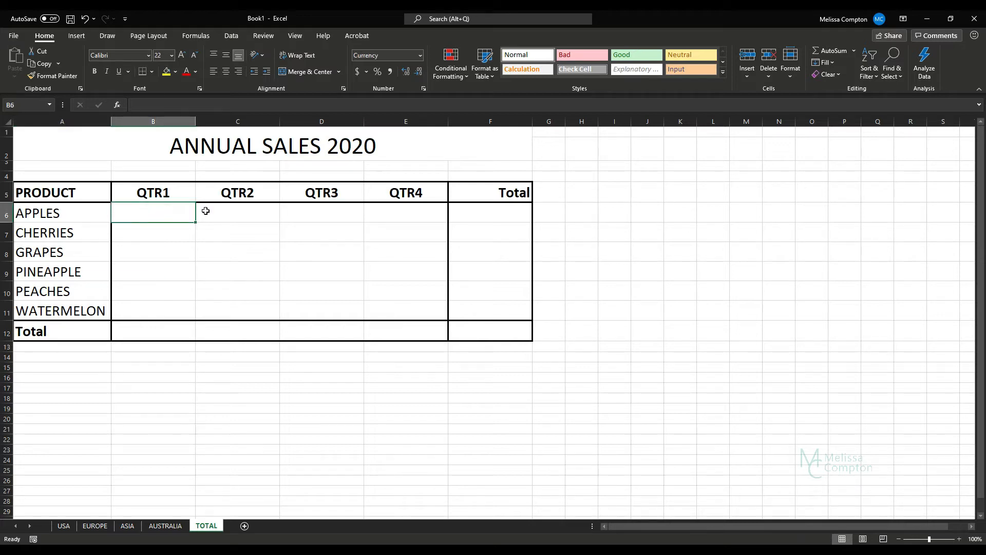
text(=)
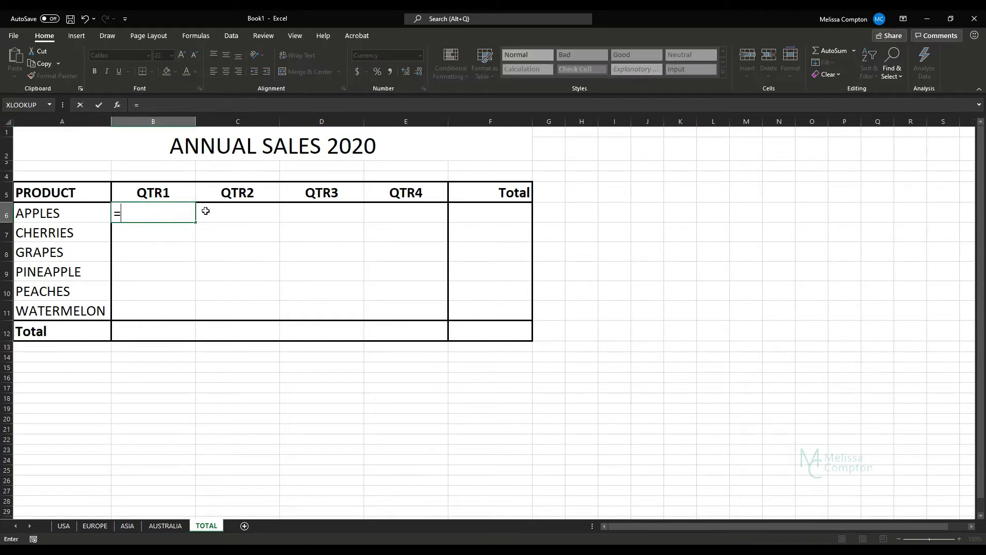
text(SUM()
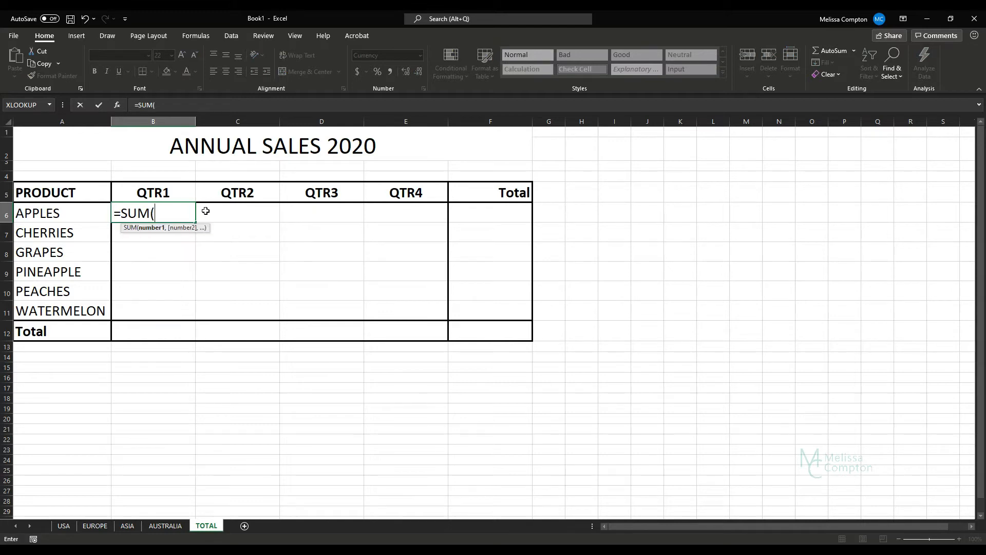
click(64, 527)
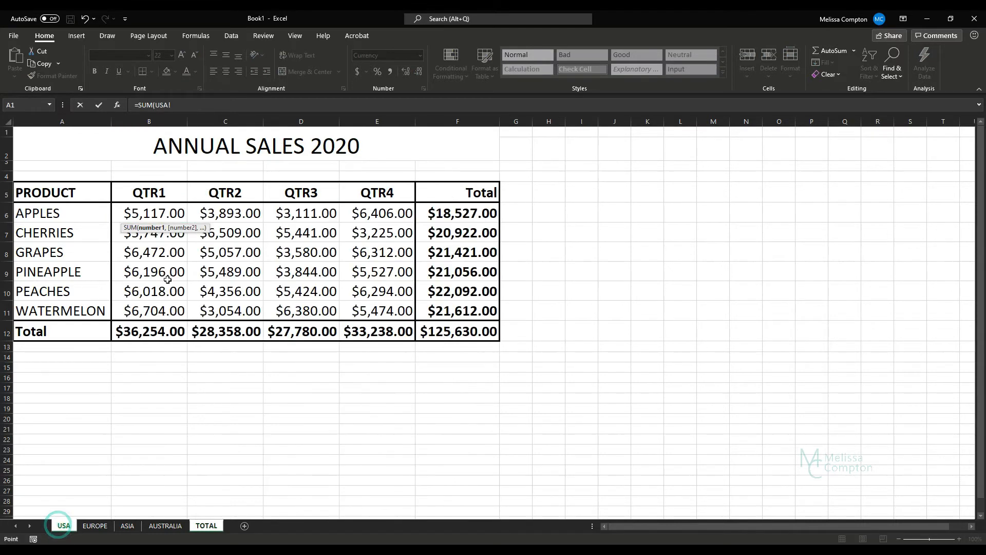
click(149, 213)
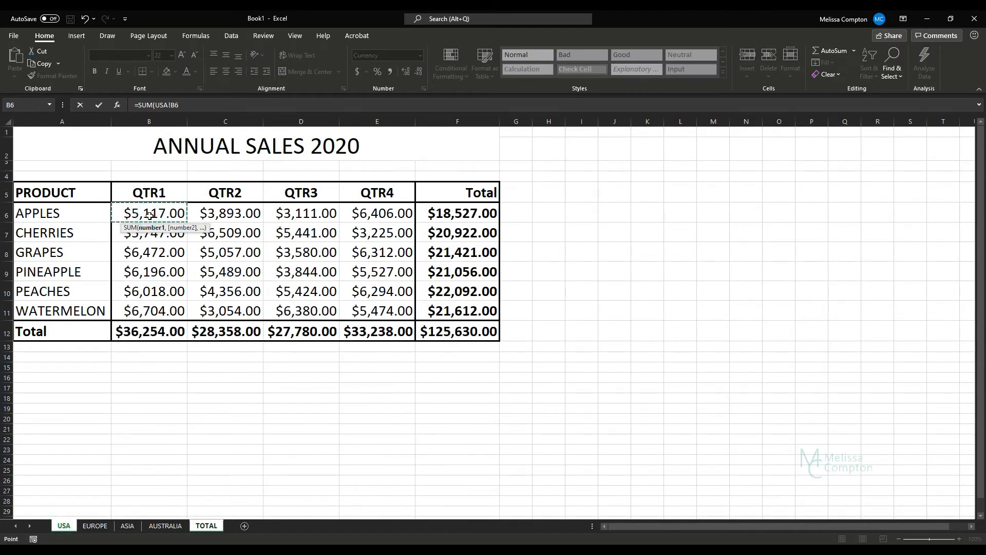
click(94, 526)
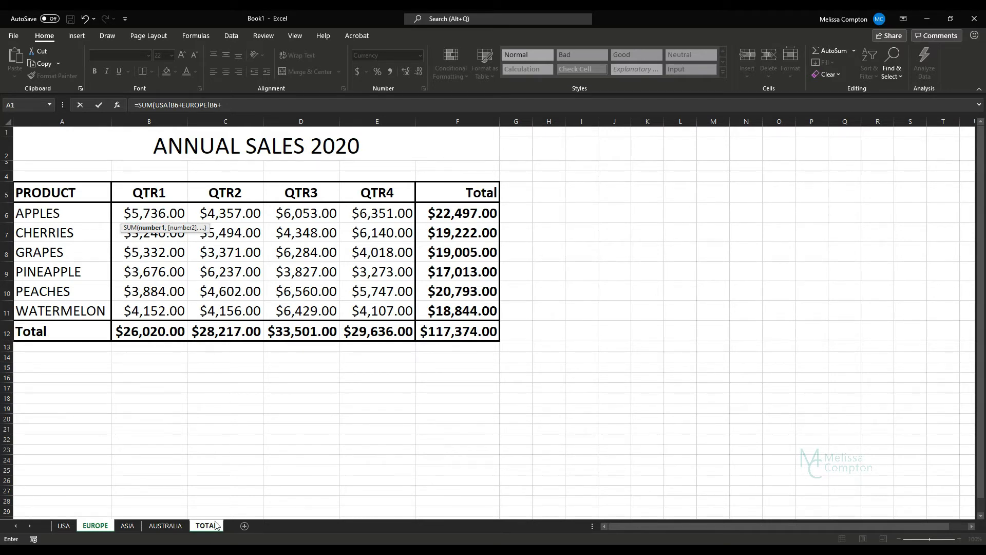
click(206, 526)
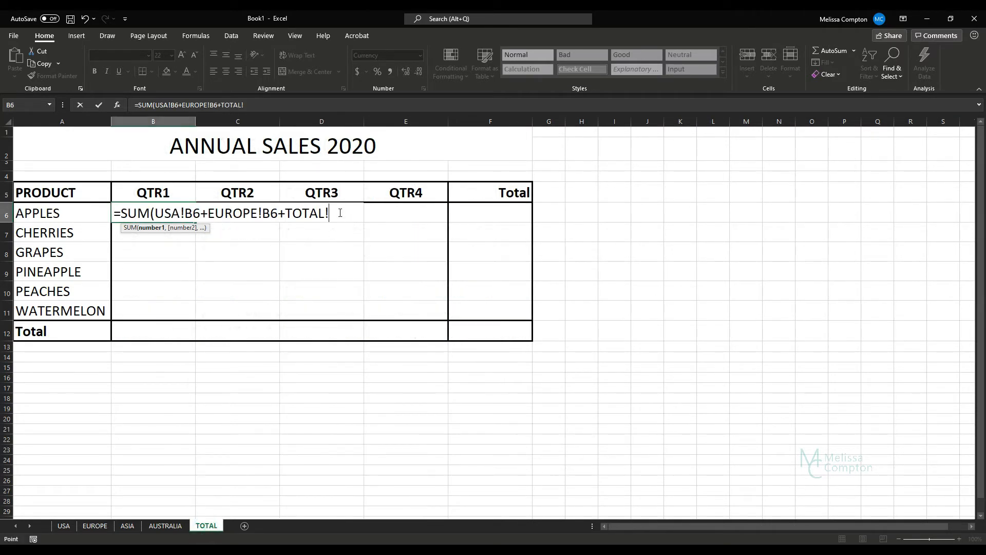
key(Escape)
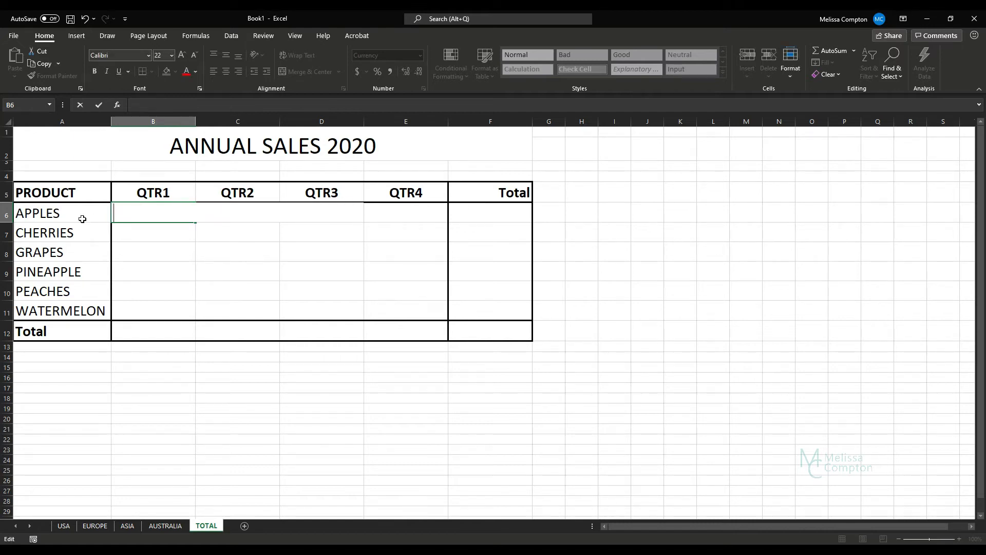
Step: Enter =SUM( in B6 referencing APPLES QTR1 across USA through AUSTRALIA, giving $23,254.00
text(=S)
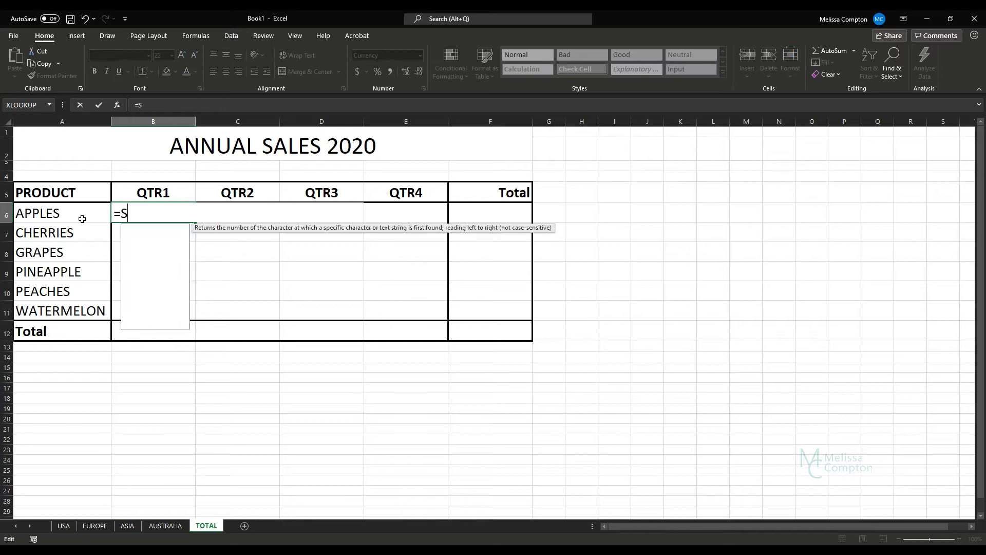
text(UM()
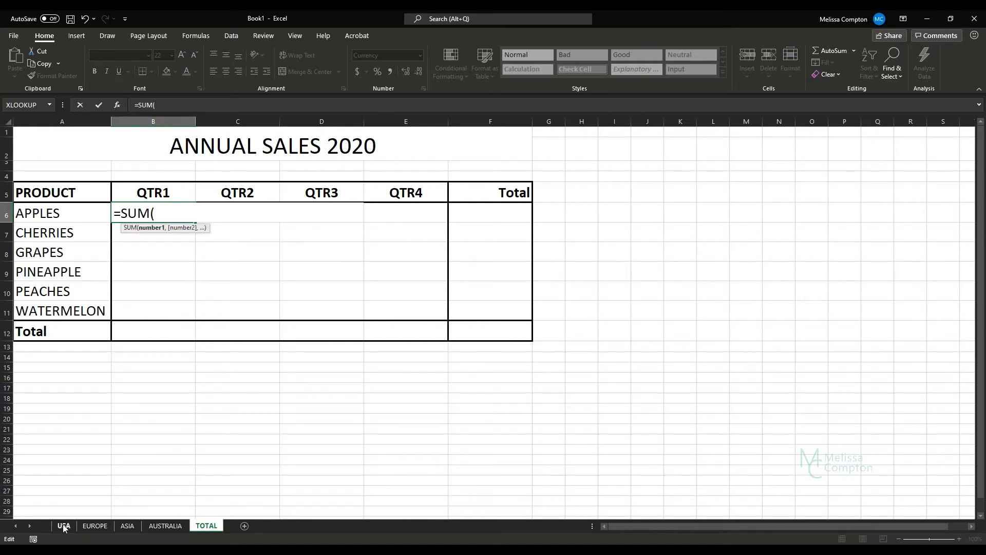
click(64, 526)
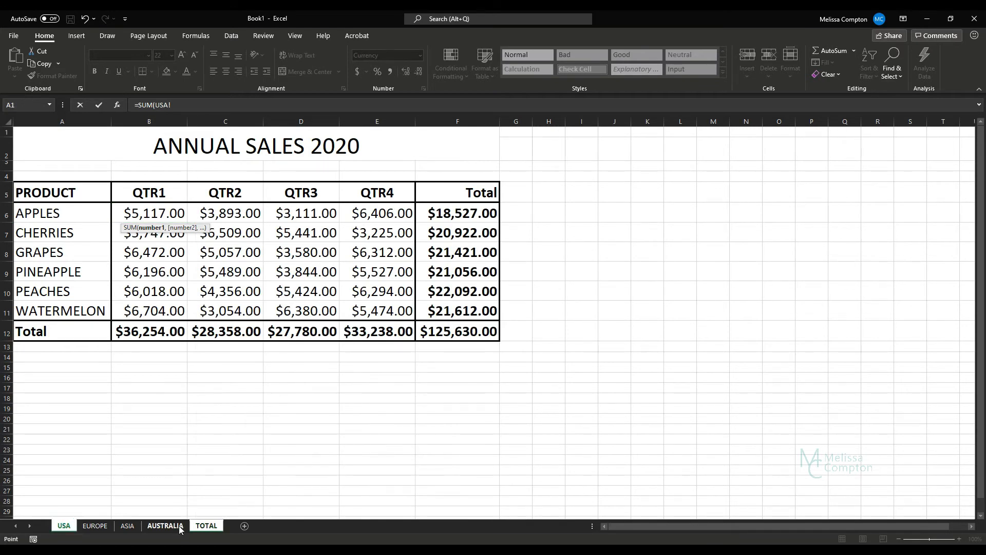
click(165, 526)
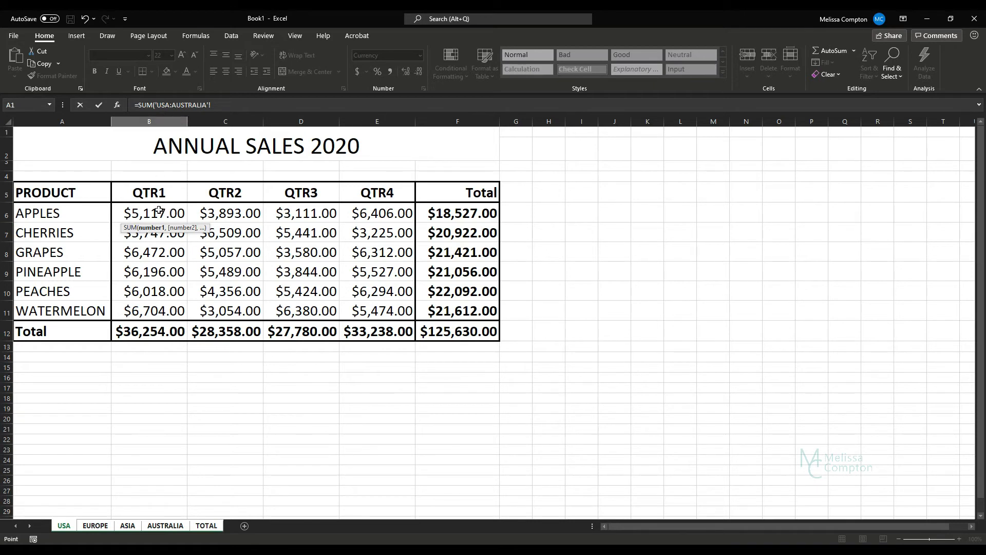
click(149, 212)
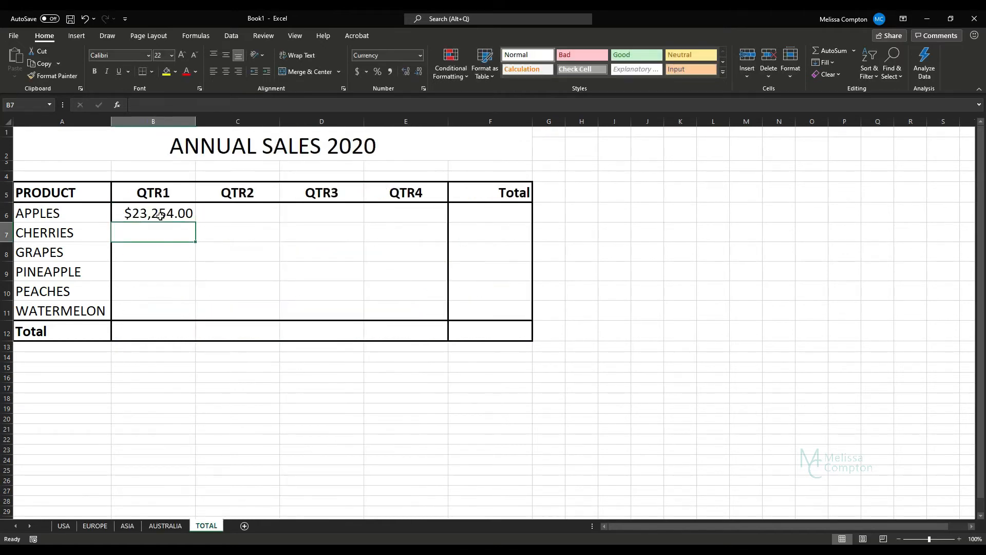
Step: Check the 3D SUM formula in B6 against the regional sheets and return to TOTAL
click(153, 214)
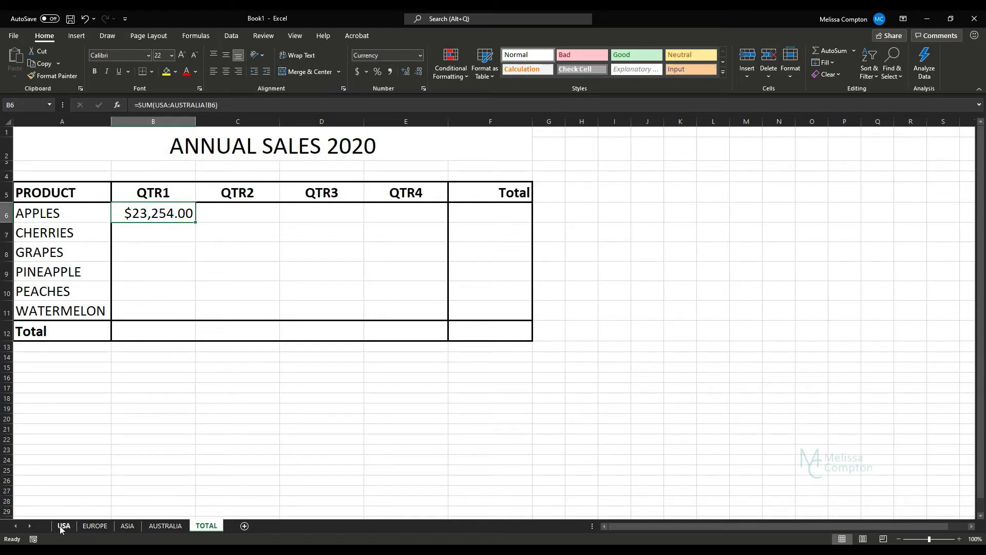
click(64, 526)
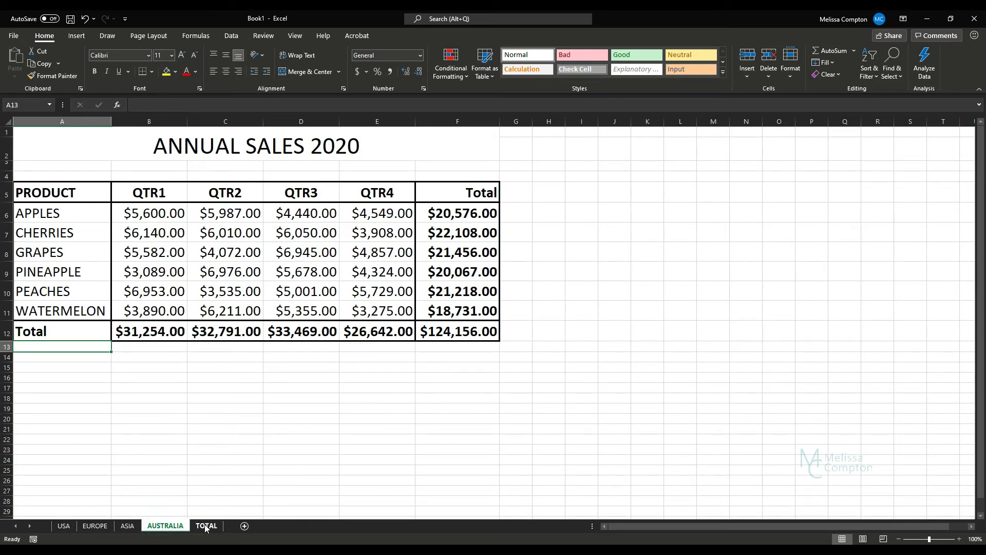
click(205, 526)
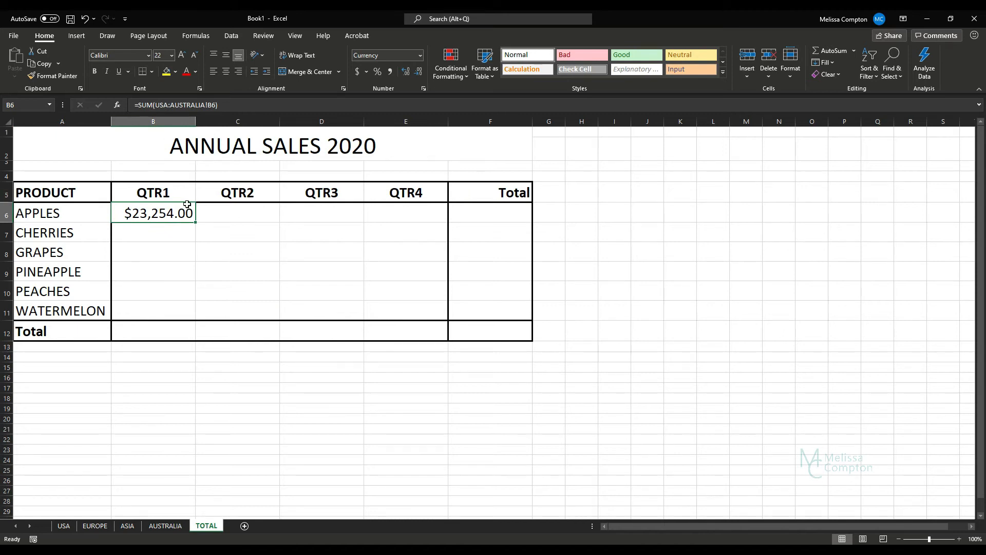
mouse_move(461, 257)
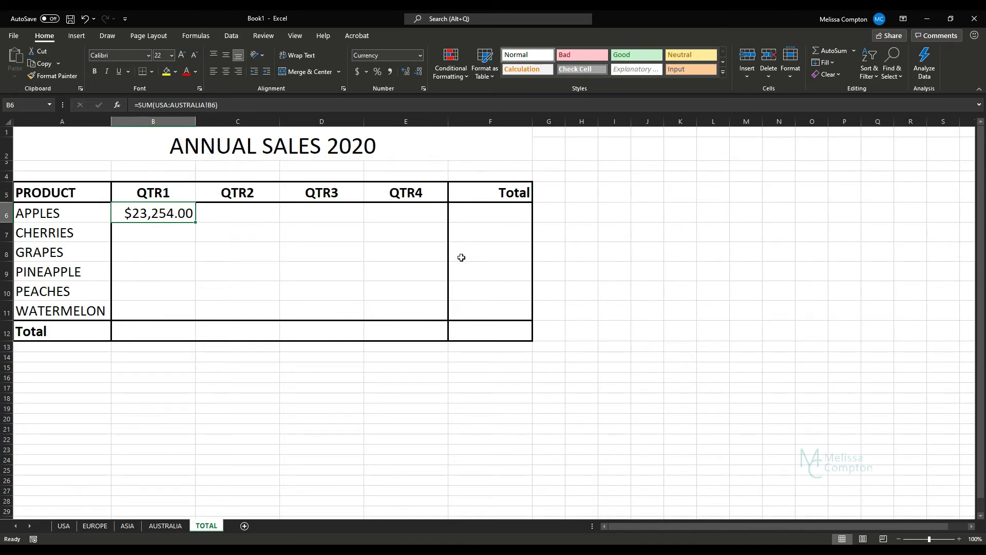
mouse_move(226, 235)
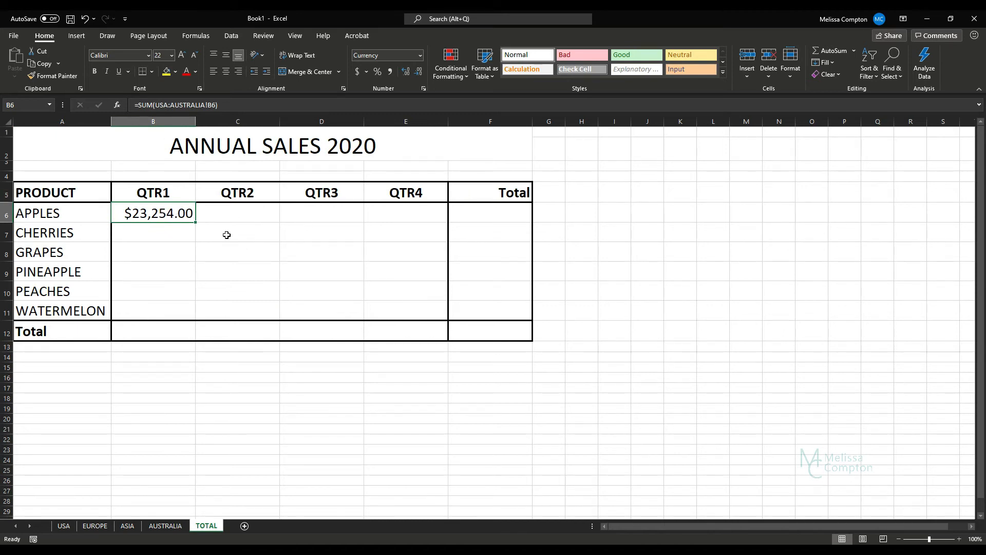
Step: Fill the APPLES formula across row 6 to the Total column and down to row 12
drag(194, 214, 276, 214)
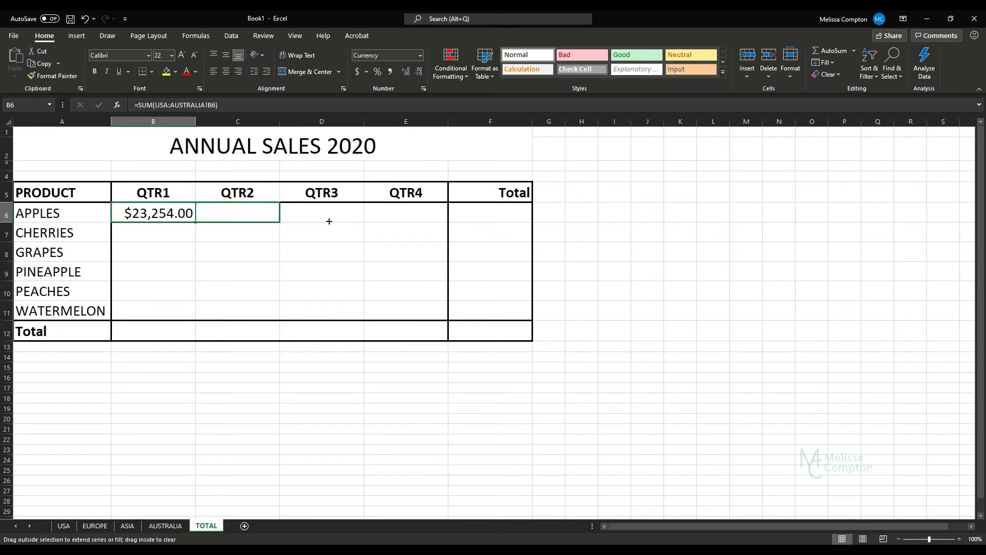
drag(195, 212, 516, 213)
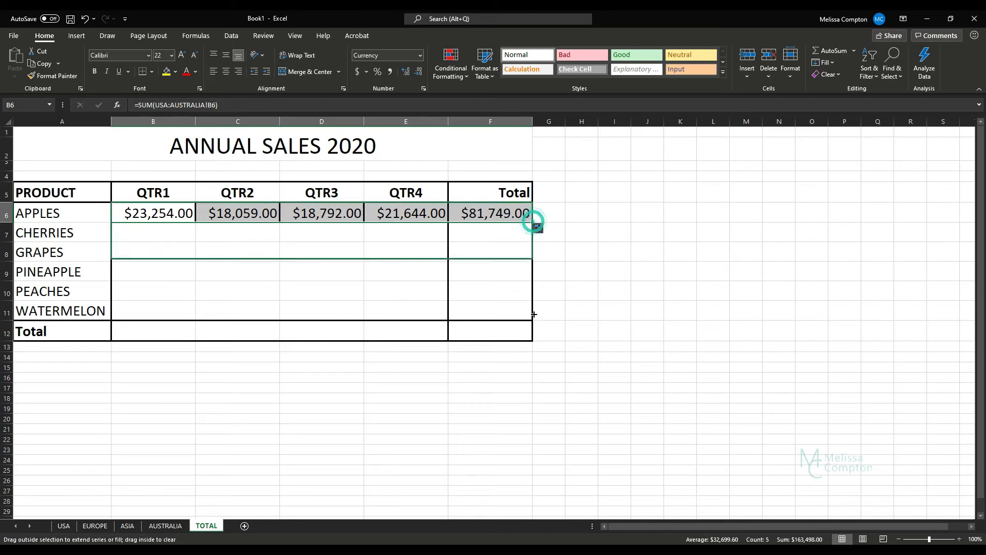
drag(532, 220, 531, 333)
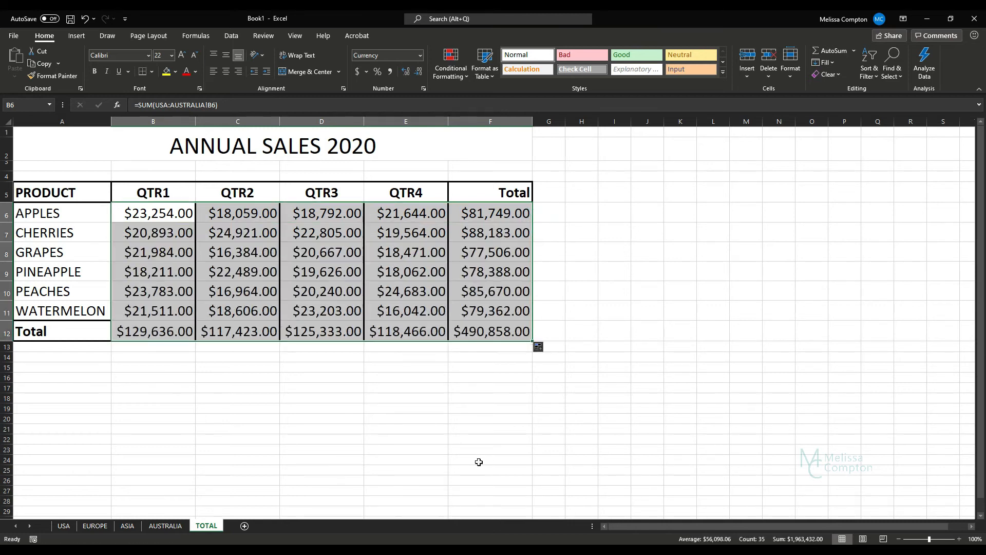
Step: Compare the filled TOTAL table's lost borders with the AUSTRALIA sheet's formatting
click(491, 460)
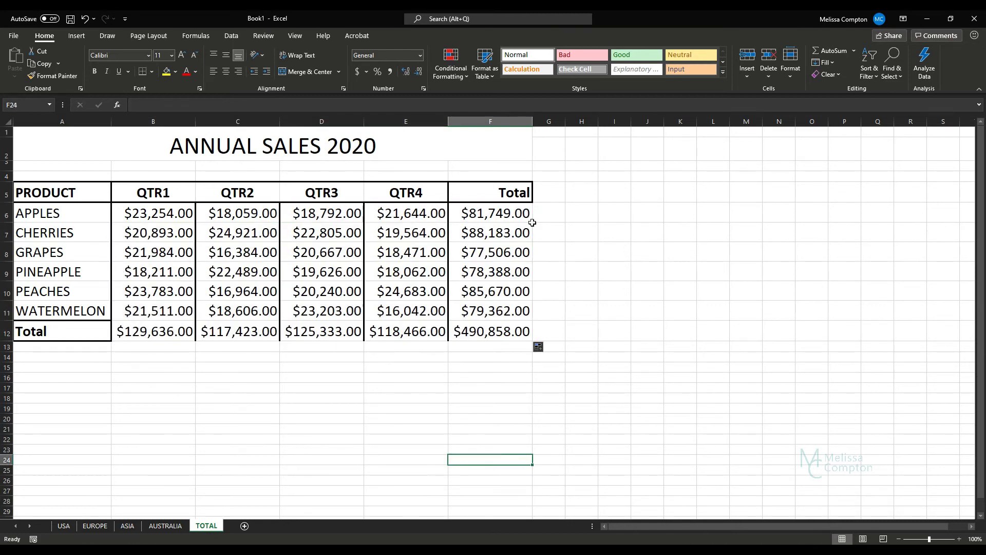
click(165, 526)
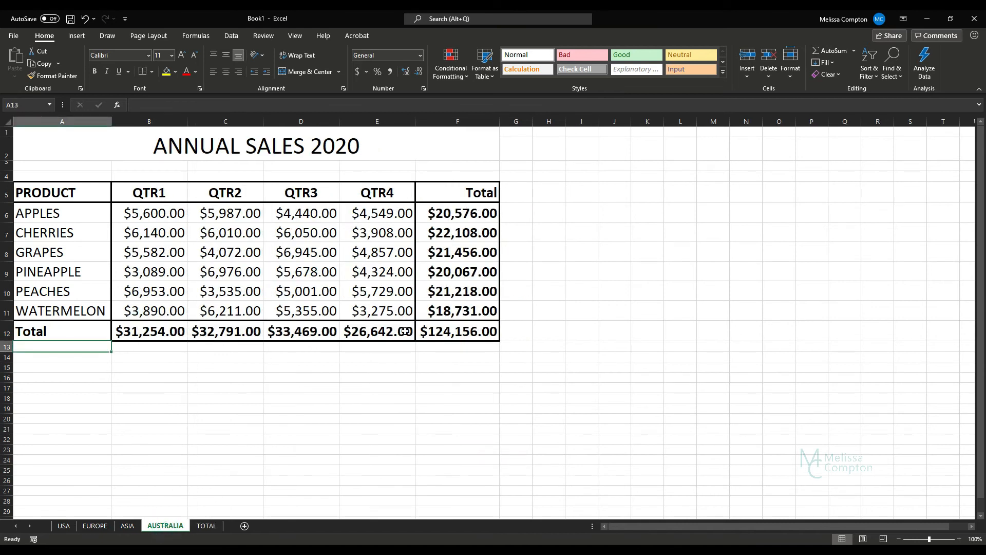
click(205, 526)
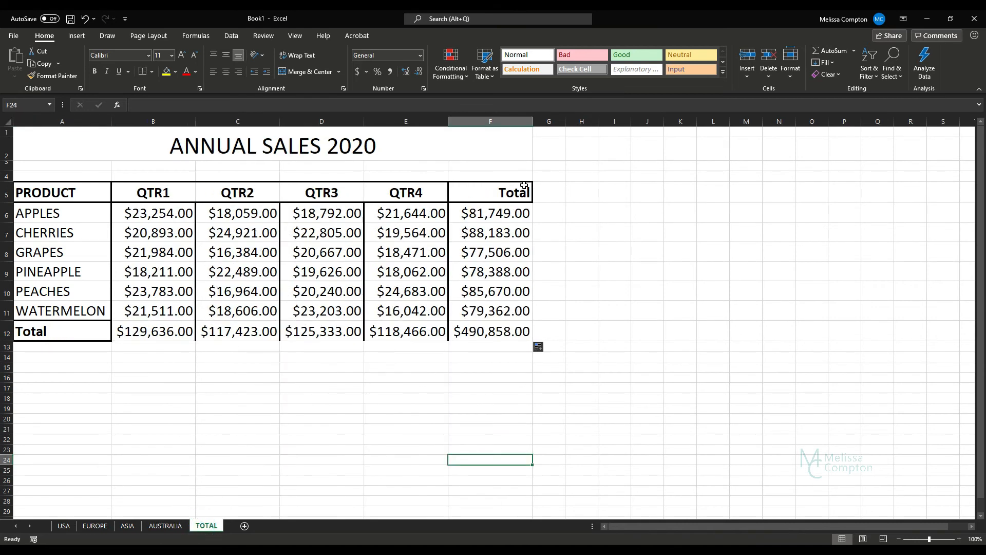
mouse_move(499, 253)
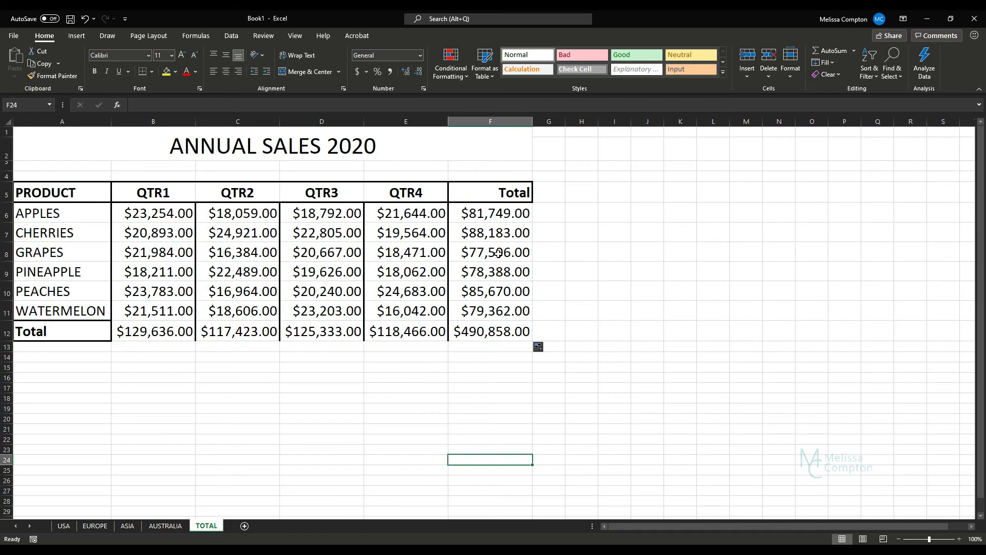
mouse_move(242, 388)
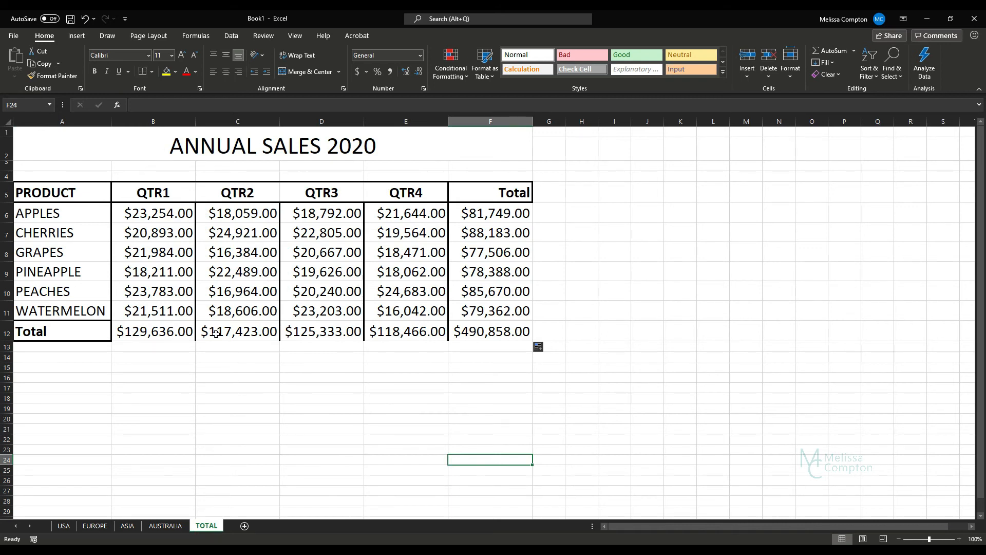
mouse_move(85, 18)
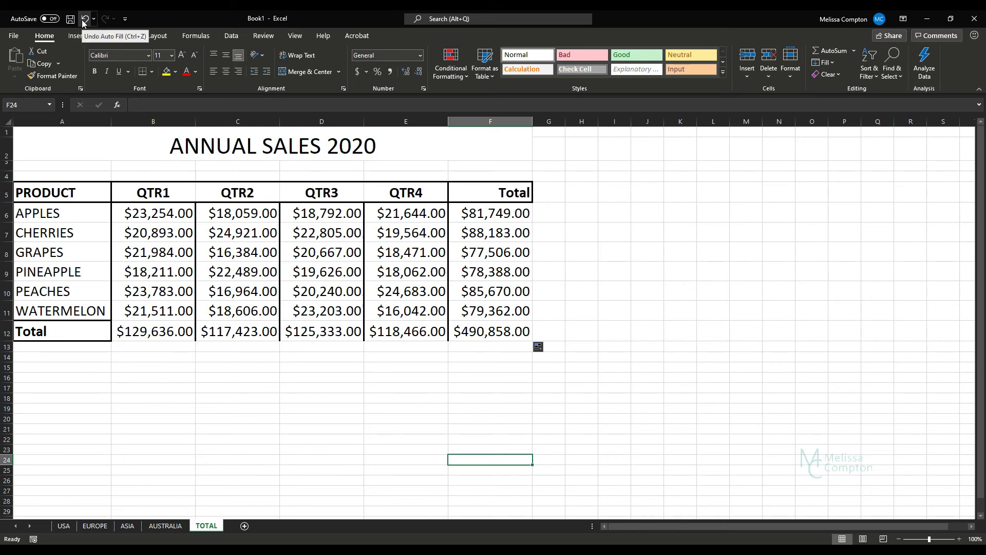
Step: Undo the fill and refill row 6 using Fill Without Formatting to keep the borders
click(85, 19)
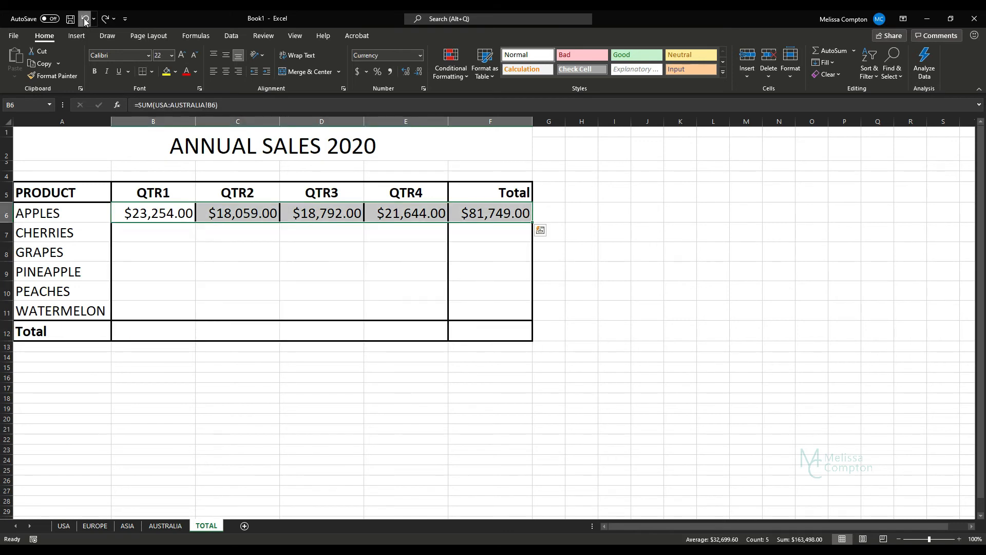
click(84, 19)
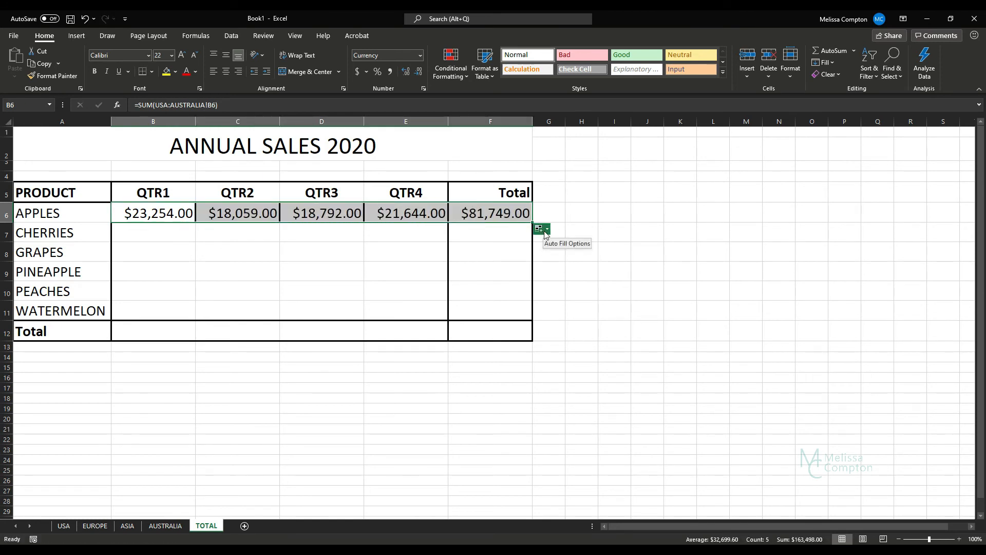
click(546, 228)
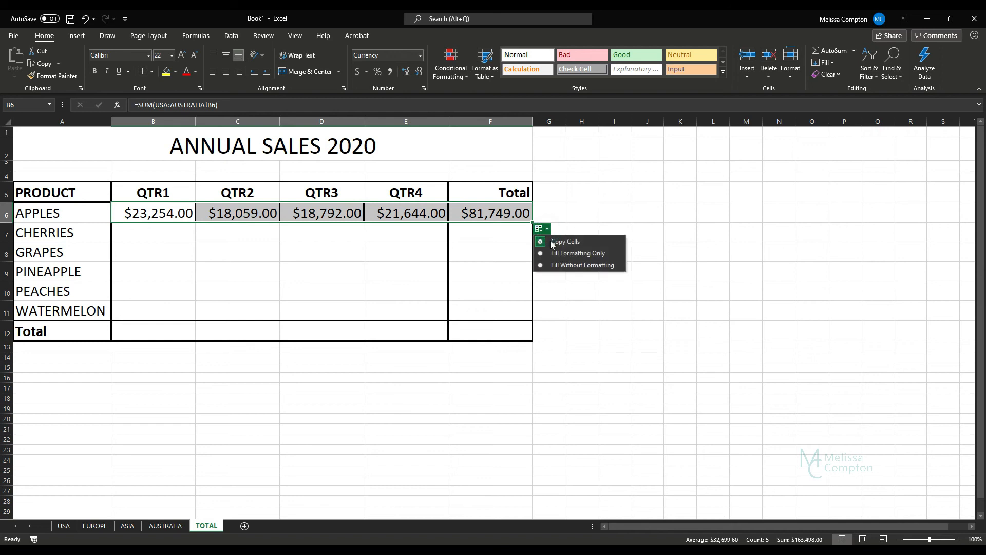
mouse_move(562, 269)
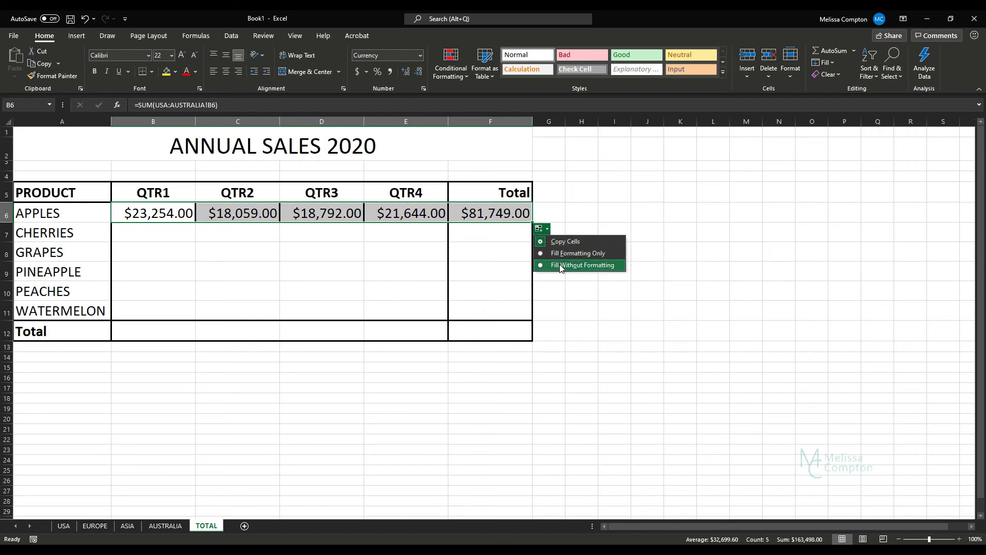
click(583, 265)
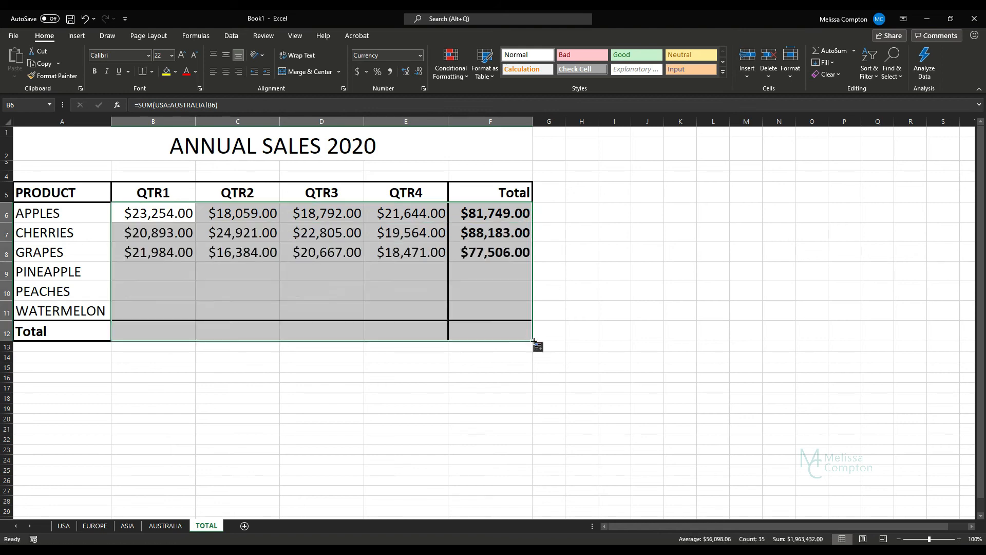
Step: Fill down to row 12 with Fill Without Formatting, keeping original borders and bold totals
click(538, 347)
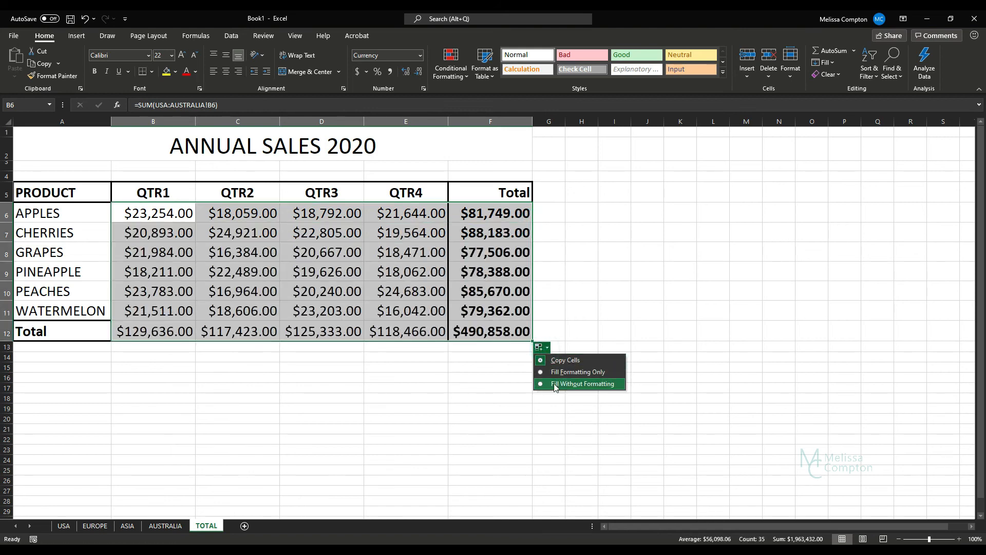
click(580, 385)
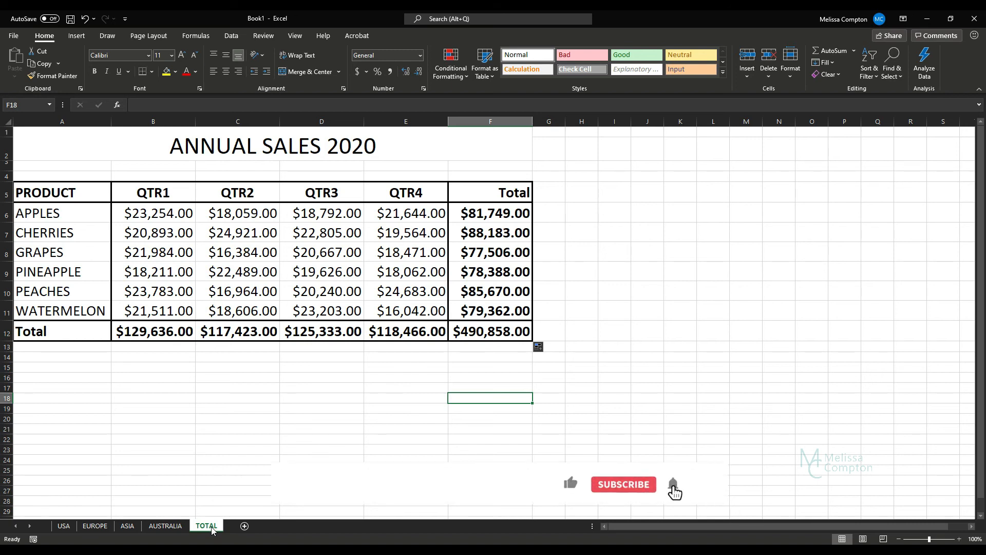
click(624, 484)
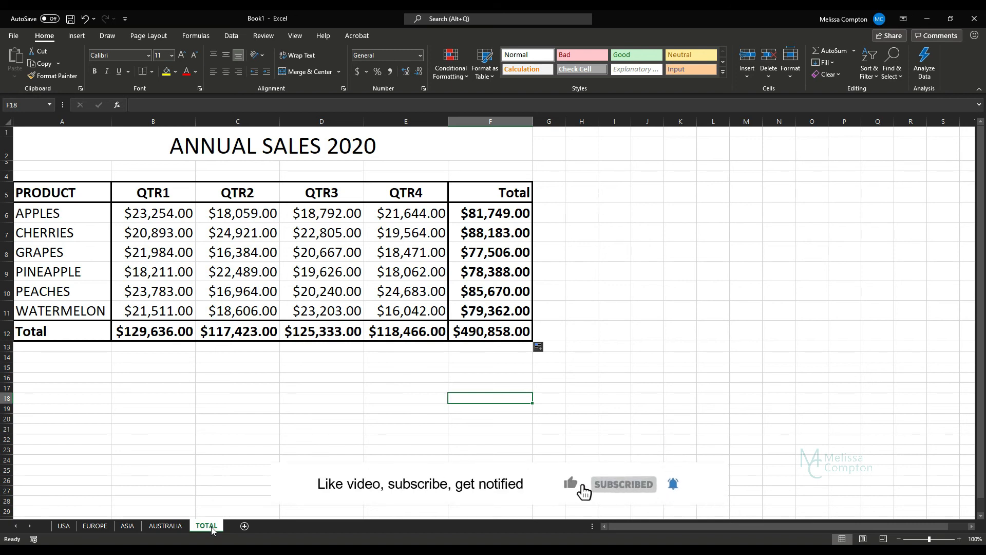